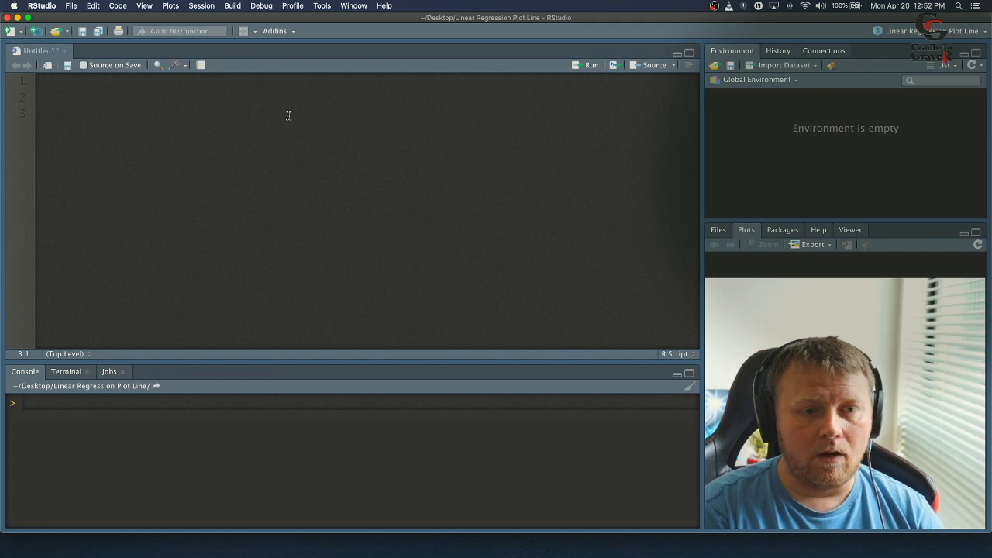
# Start the script with ex_data <- data.frame( and its auto-closed parenthesis.
pyautogui.write('ex')
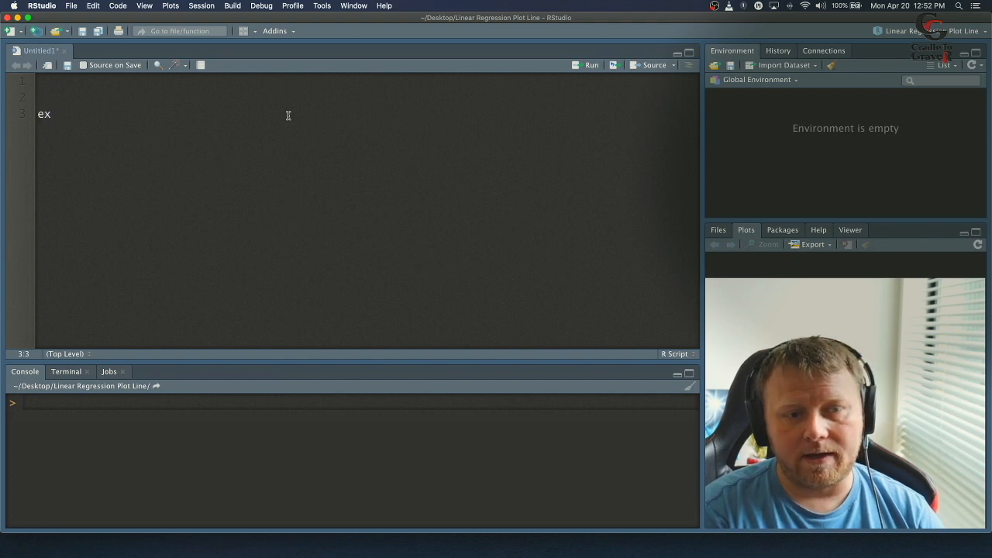
pyautogui.write('_data <- da')
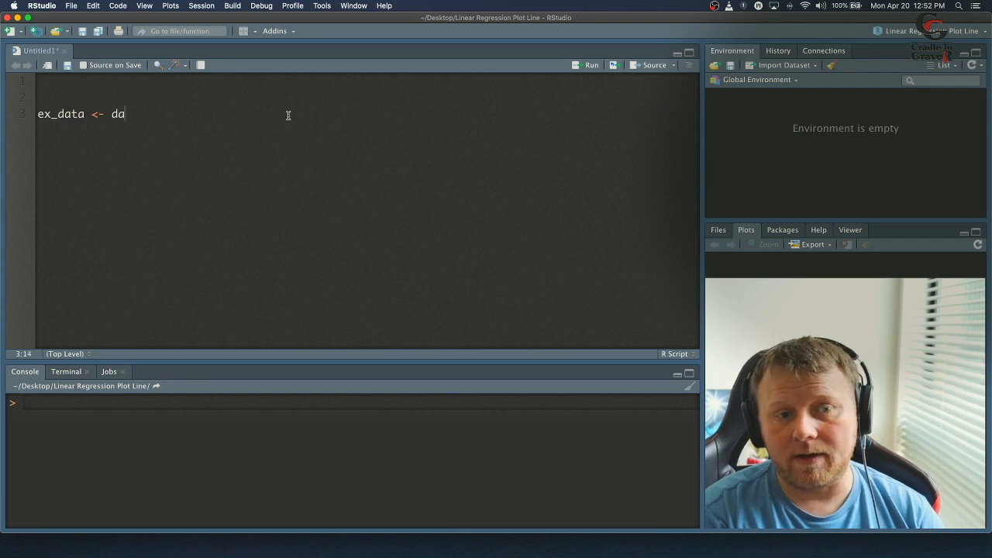
pyautogui.write('ta.frame')
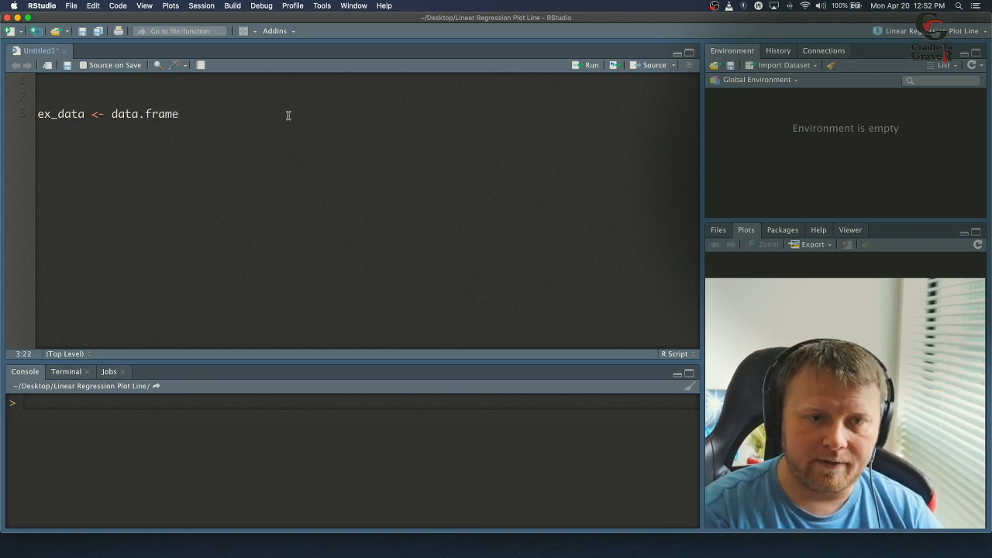
pyautogui.write('(')
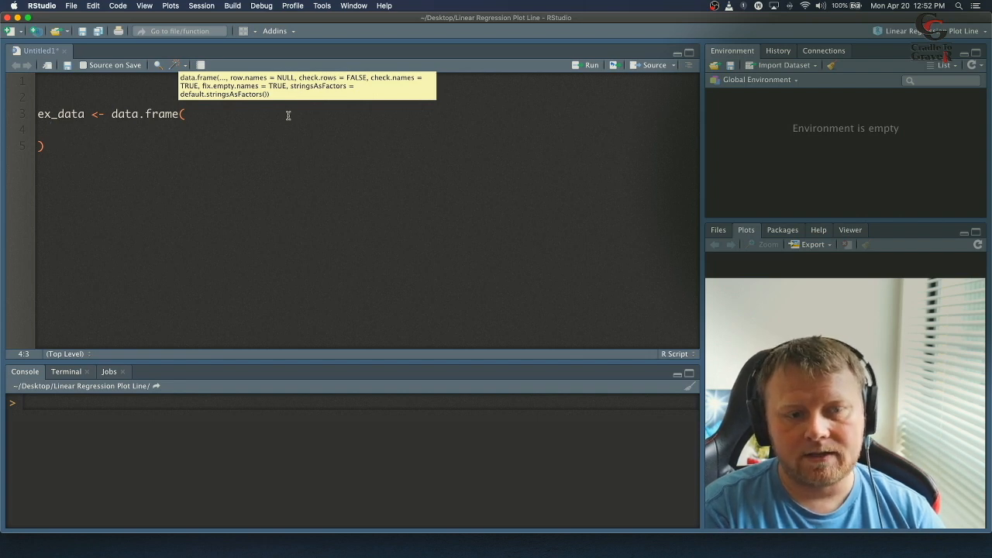
# Add the weight column c(100, 160, 220) inside data.frame, followed by a comma.
pyautogui.write('weight <-')
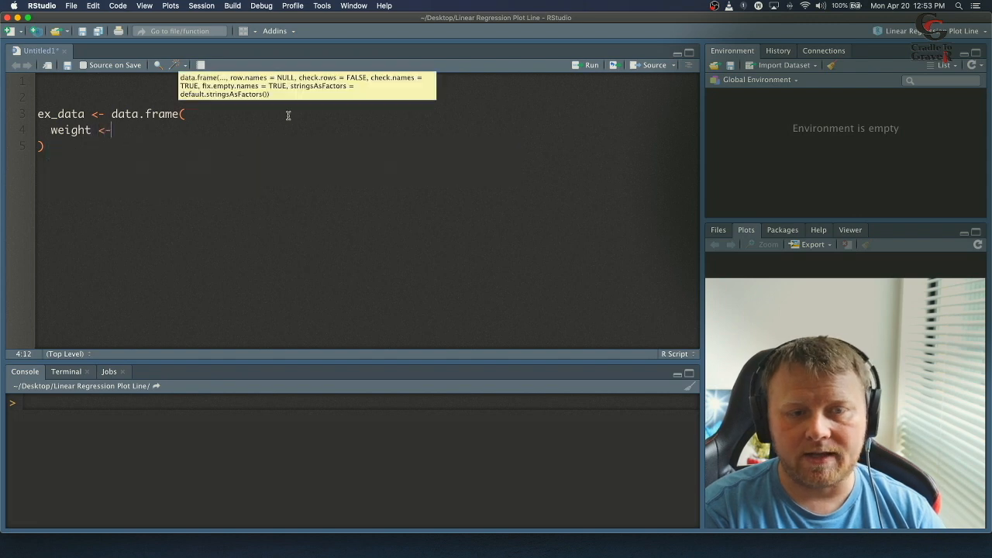
pyautogui.write('c()')
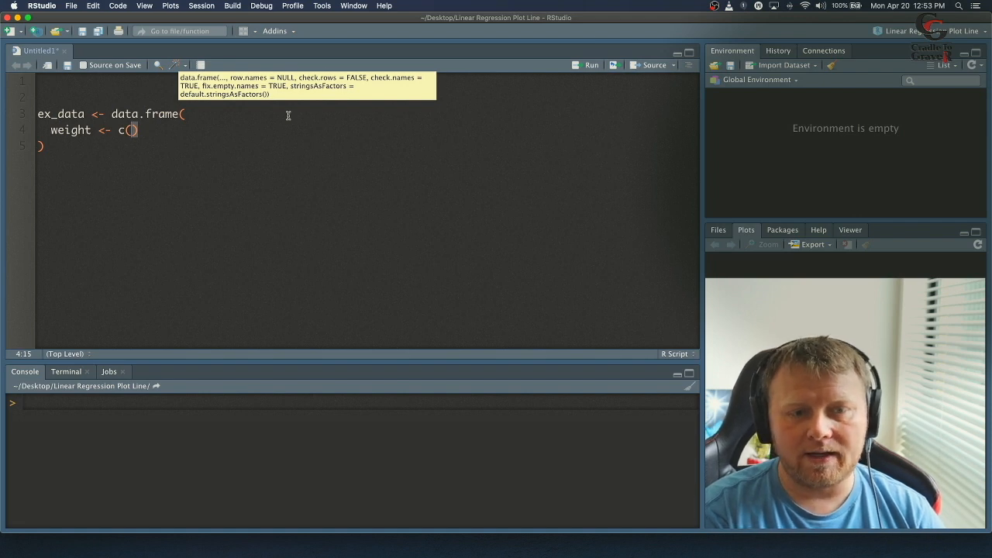
pyautogui.write('1')
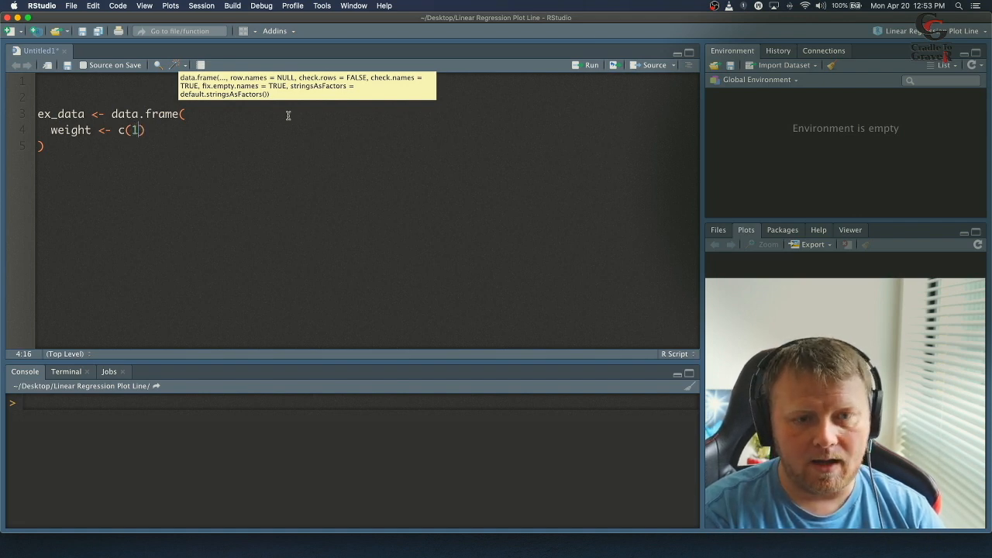
pyautogui.write('00,')
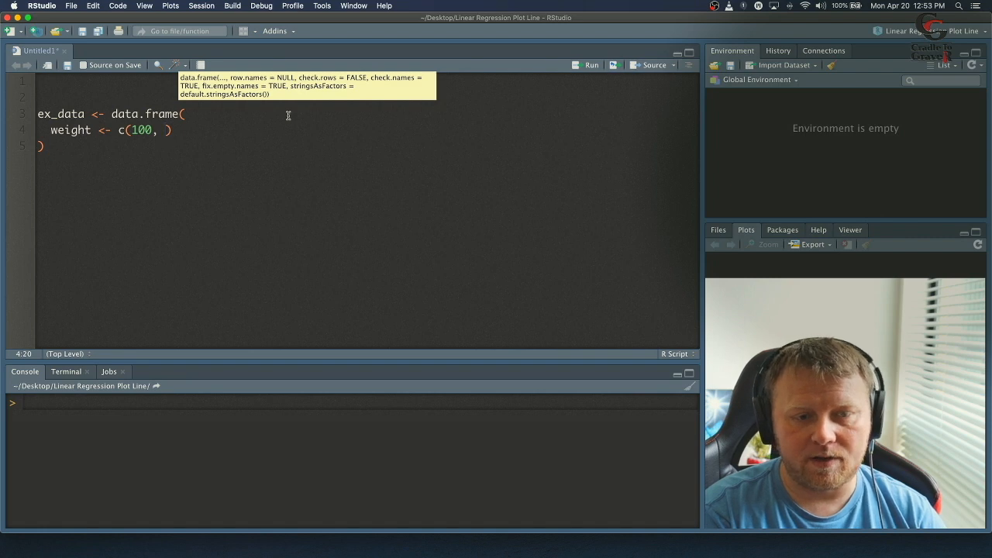
pyautogui.write('160,')
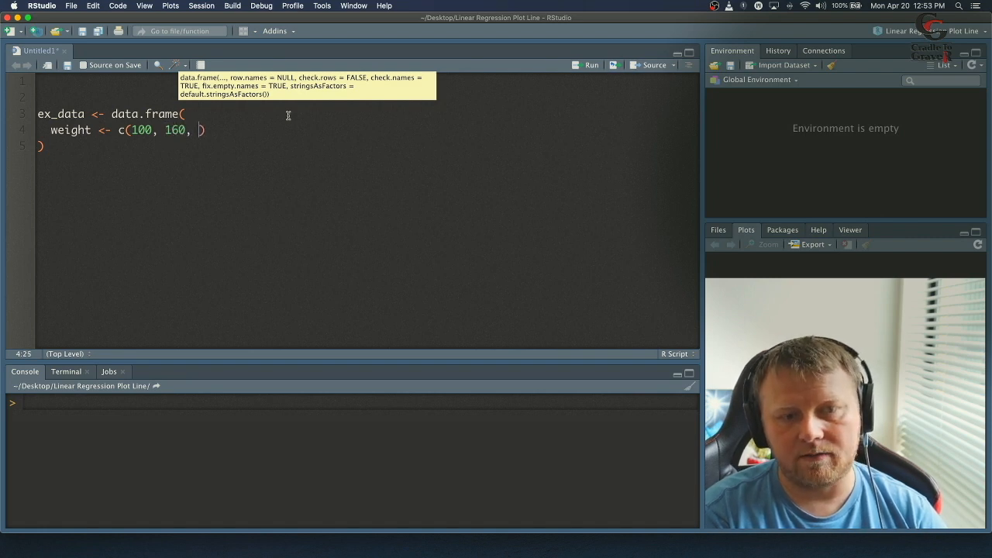
pyautogui.write('2')
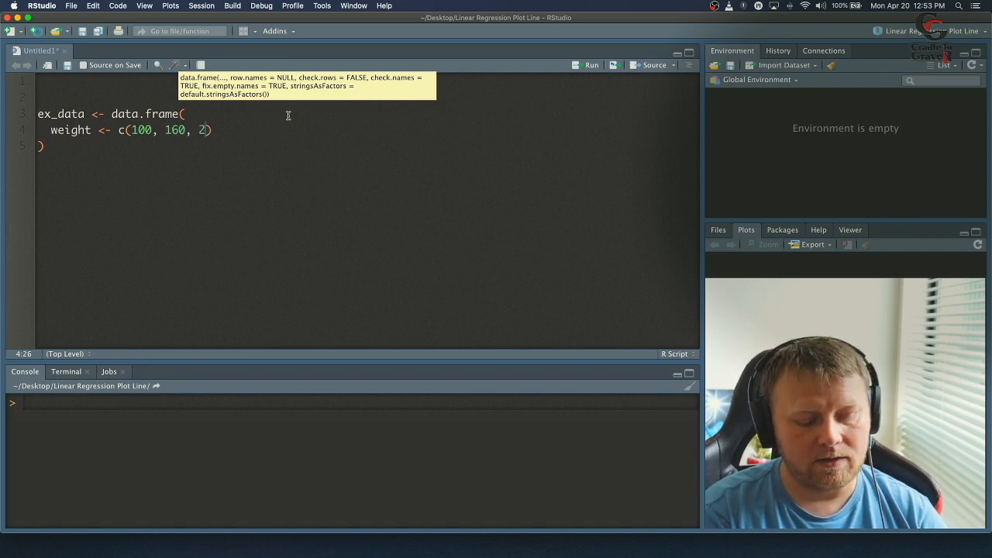
pyautogui.write('20)')
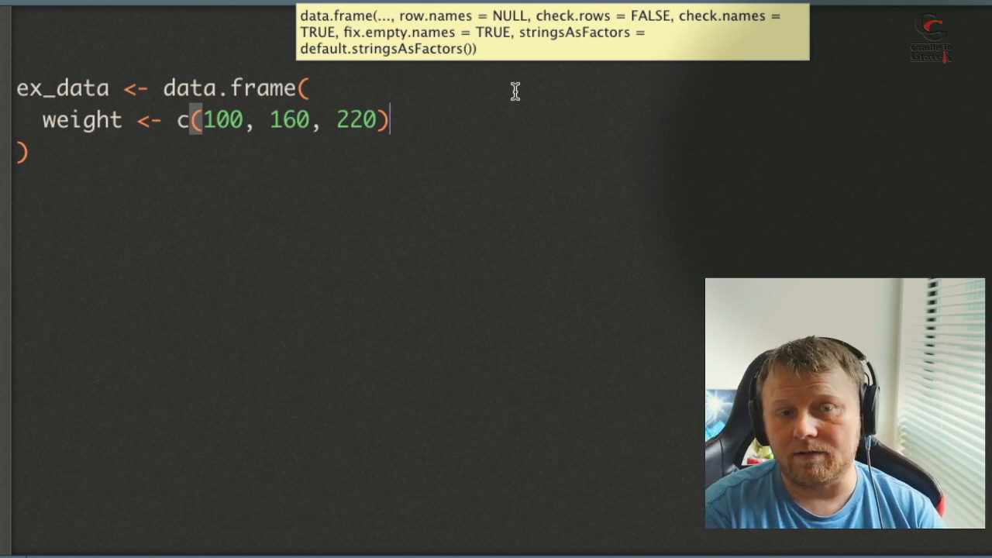
pyautogui.write(',')
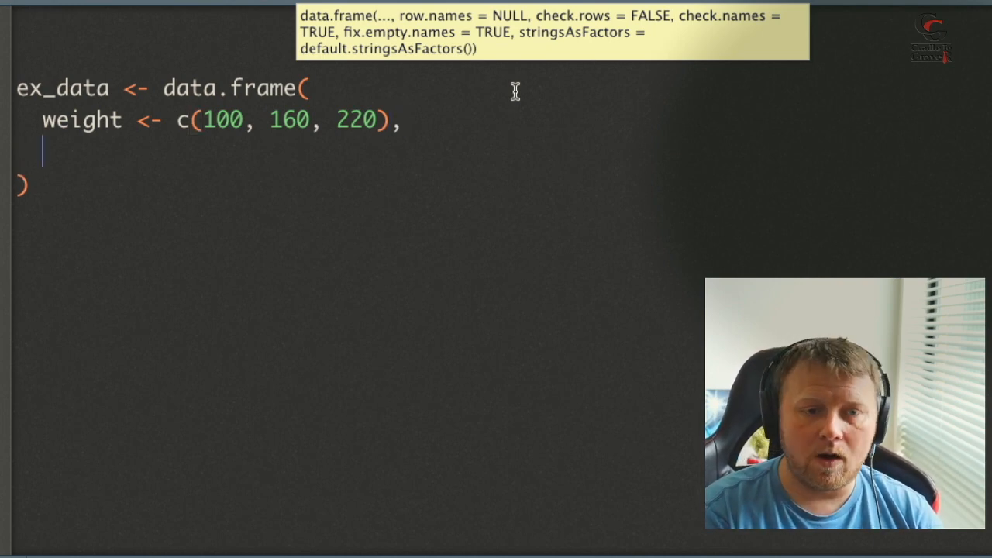
# Add the height column c(45, 69, 74) on the next line.
pyautogui.write('h')
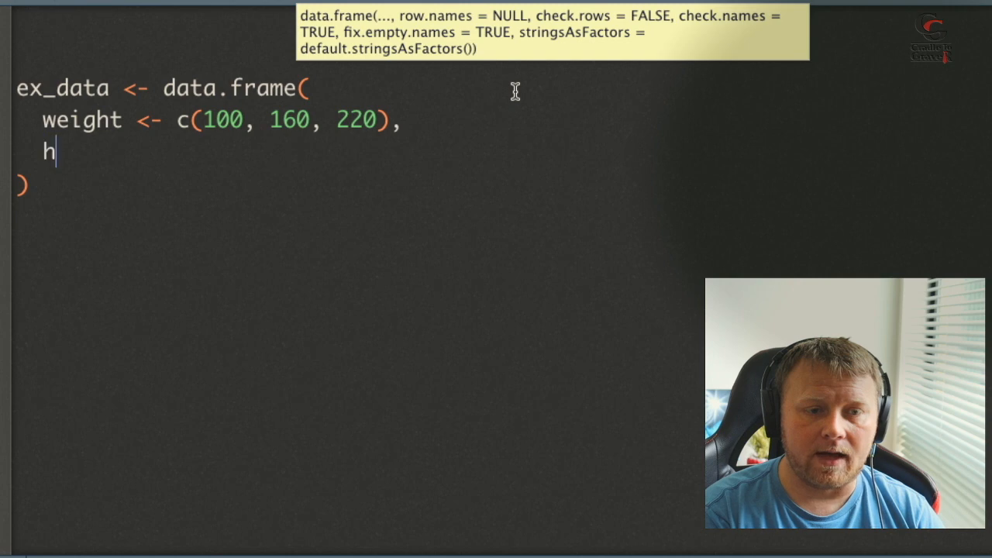
pyautogui.write('eight <- c(')
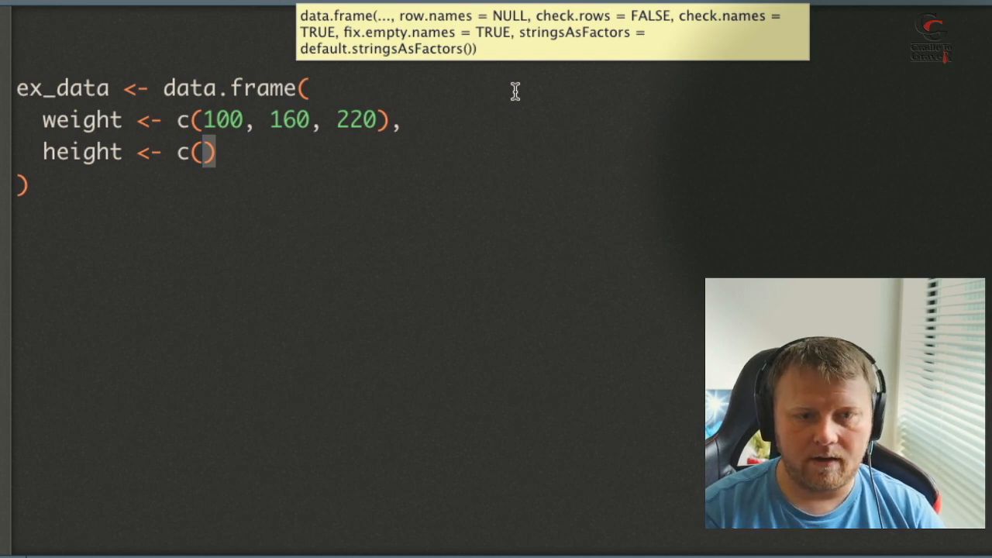
pyautogui.write('45,')
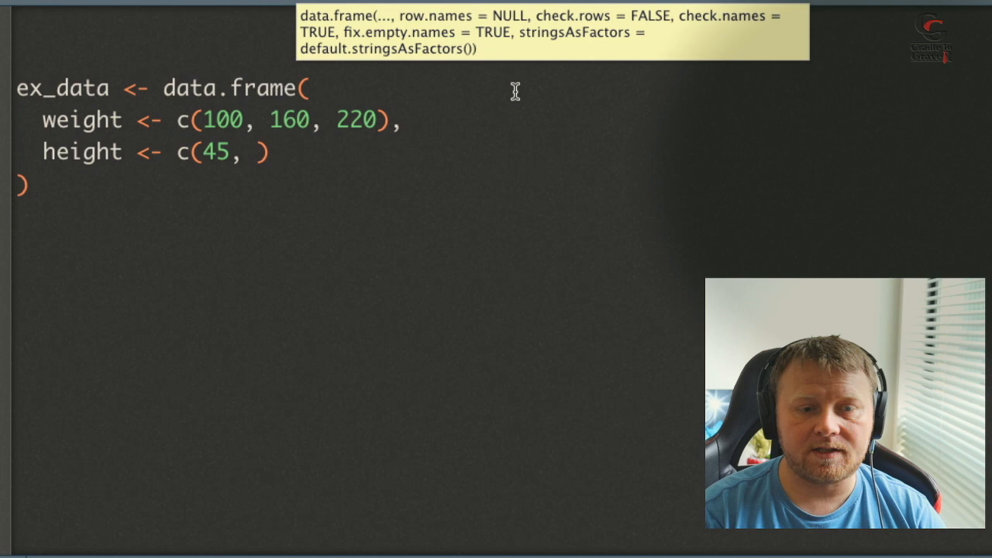
pyautogui.write('6')
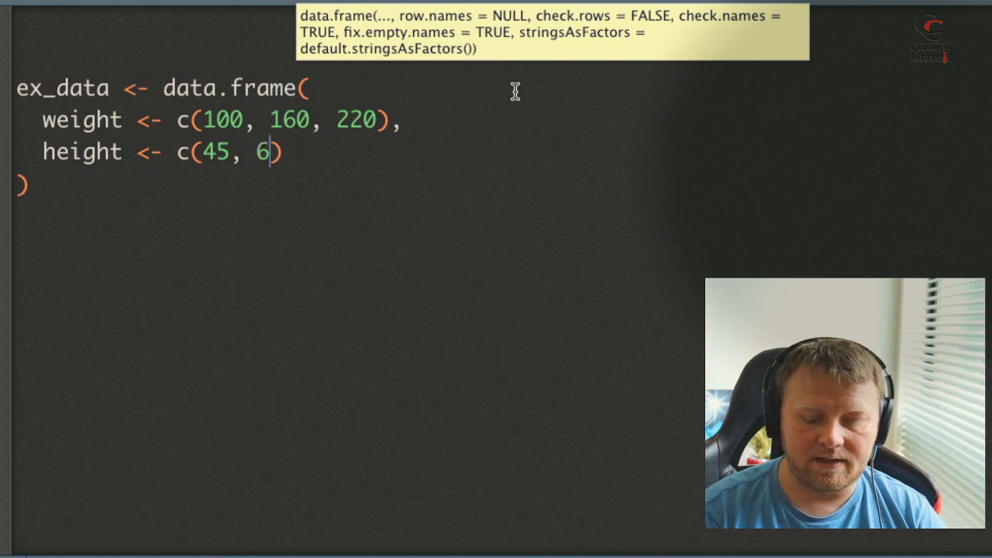
pyautogui.write('9,')
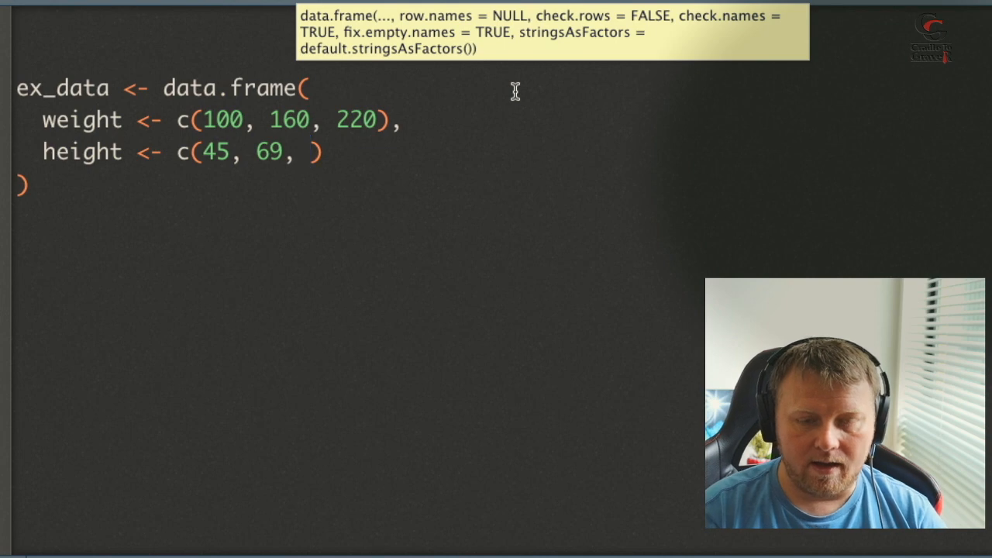
pyautogui.write('74')
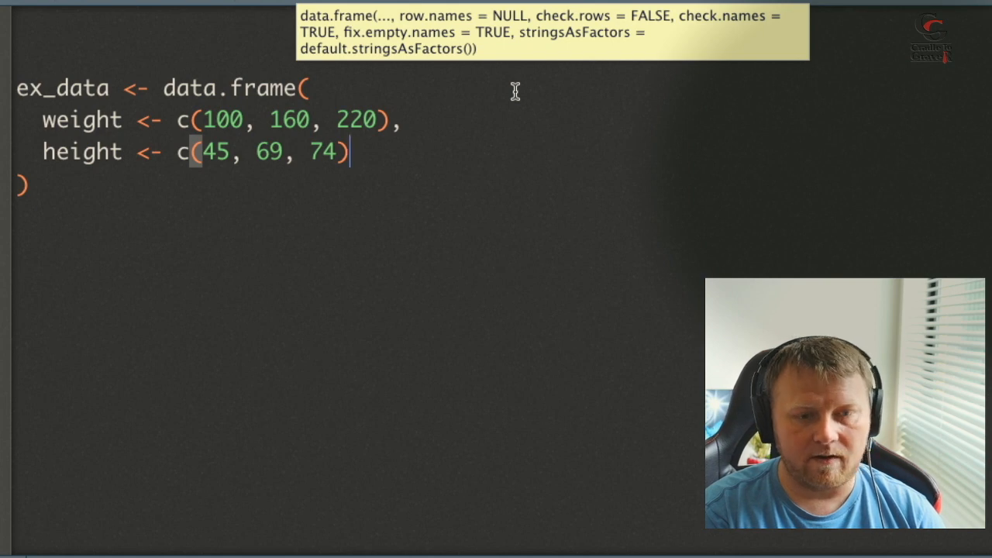
# Add library(ggplot2) on a new line below the ex_data definition and run it.
pyautogui.press('Return')
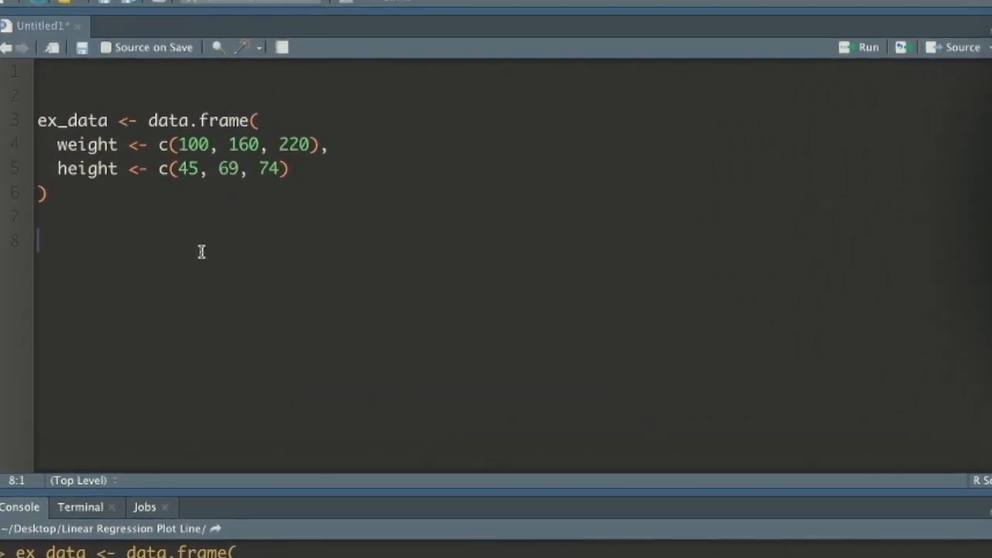
pyautogui.write('librar')
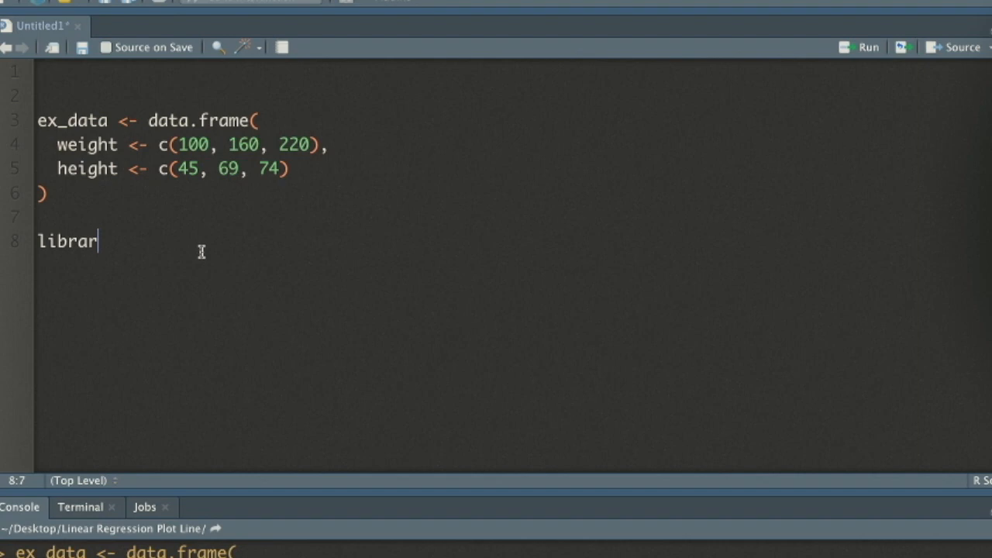
pyautogui.write('y(ggplot2)')
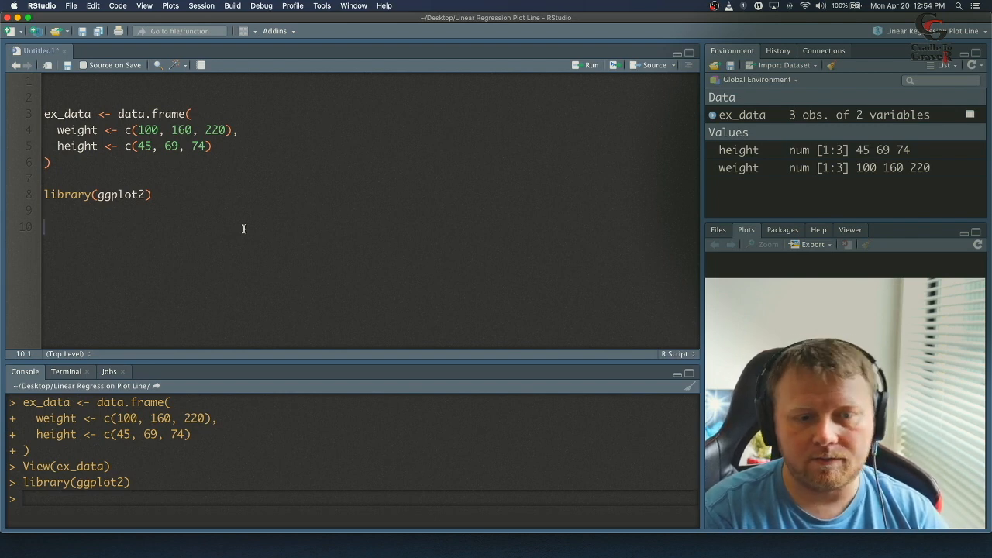
# Write and run ggplot(ex_data, aes(x = weight, y = height)) + geom_point().
pyautogui.write('ggplot')
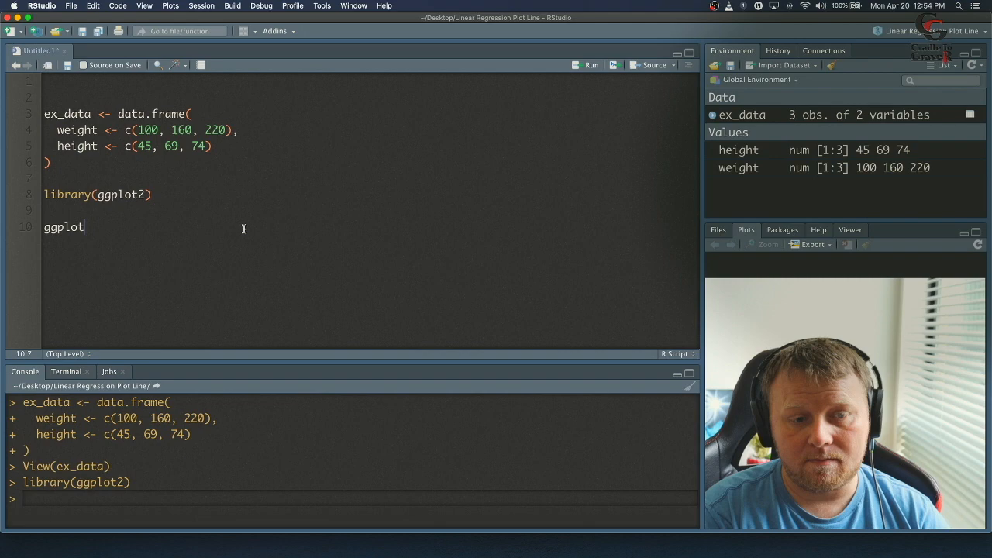
pyautogui.write('(')
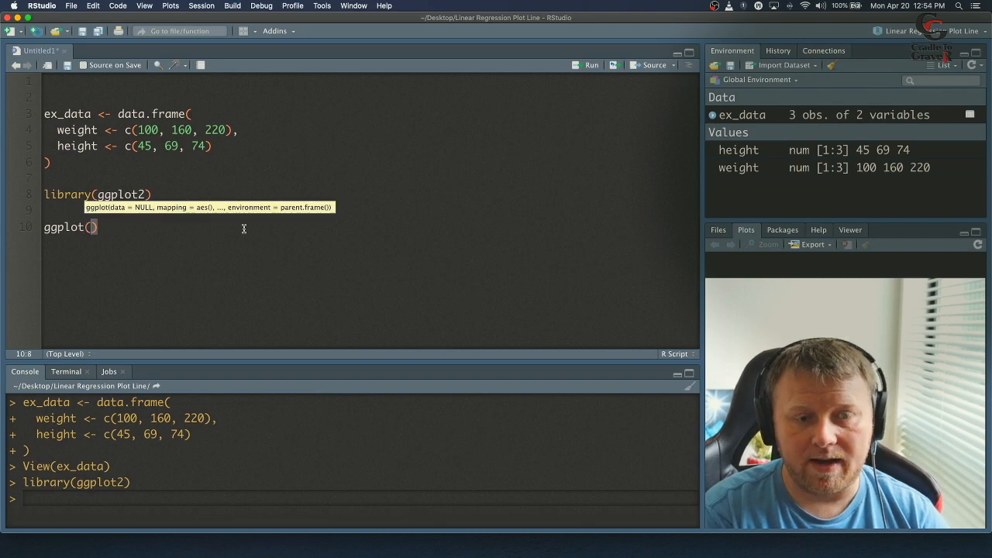
pyautogui.write('ex_data, aes(')
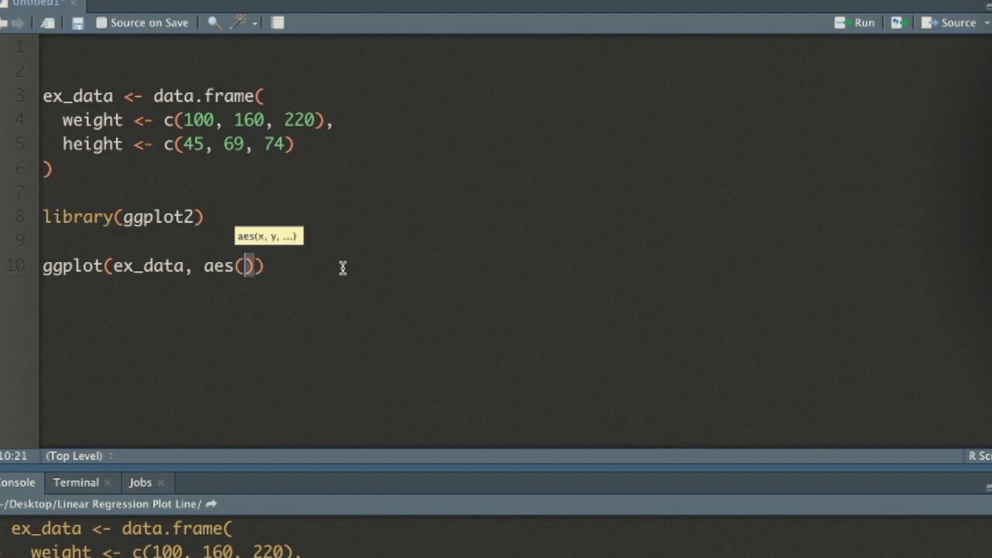
pyautogui.write('x =')
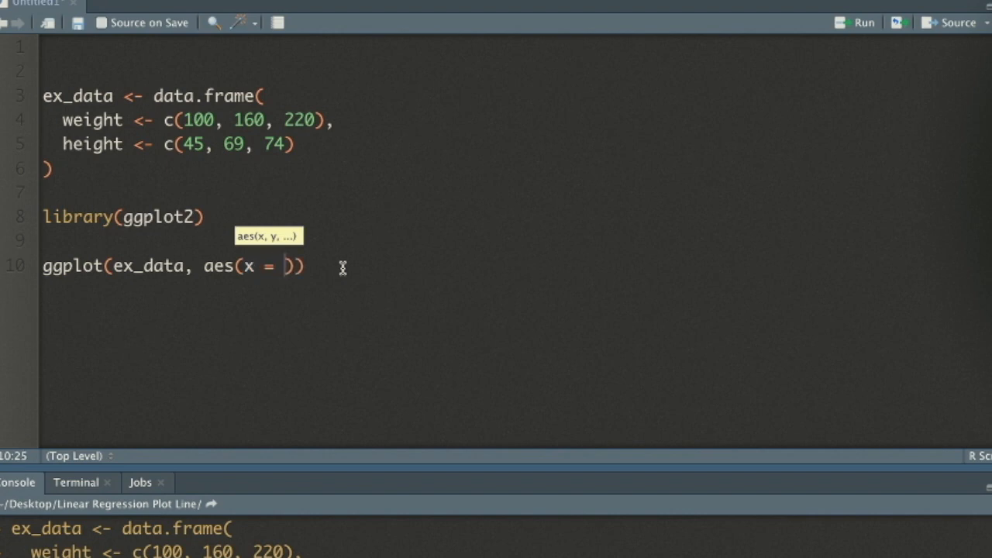
pyautogui.write('weight, y = h')
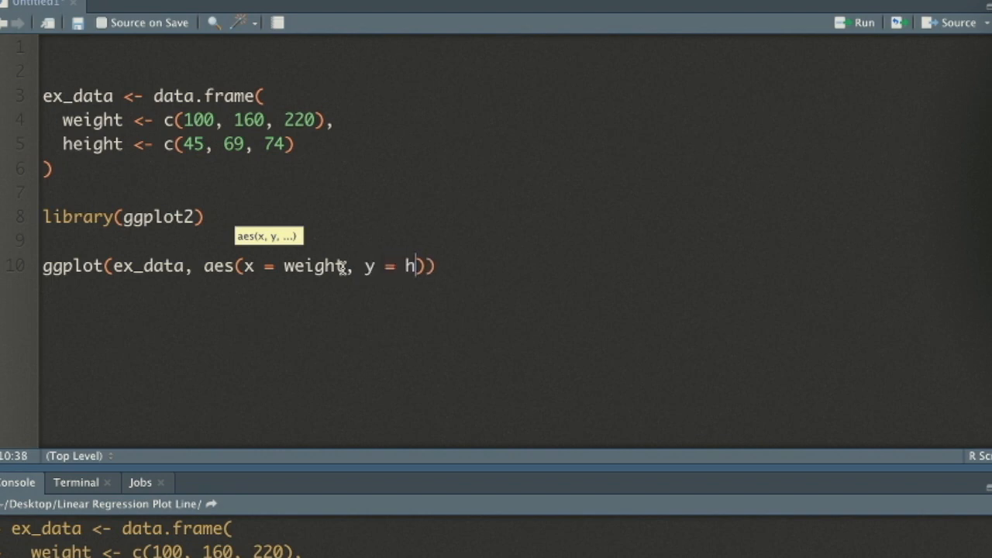
pyautogui.write('eight')
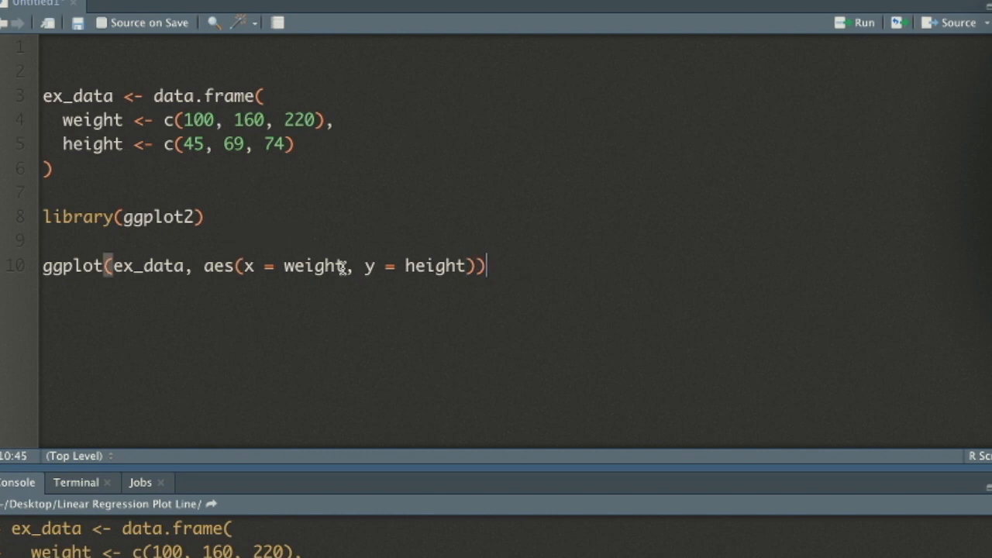
pyautogui.write('+')
pyautogui.write('geom_point()')
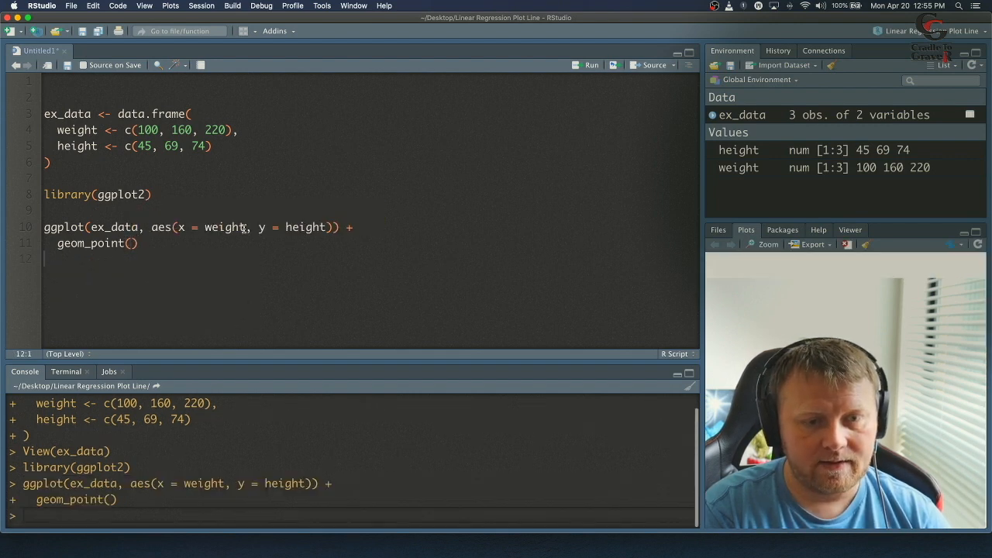
# Append a trailing plus after geom_point() on line 11.
pyautogui.click(651, 65)
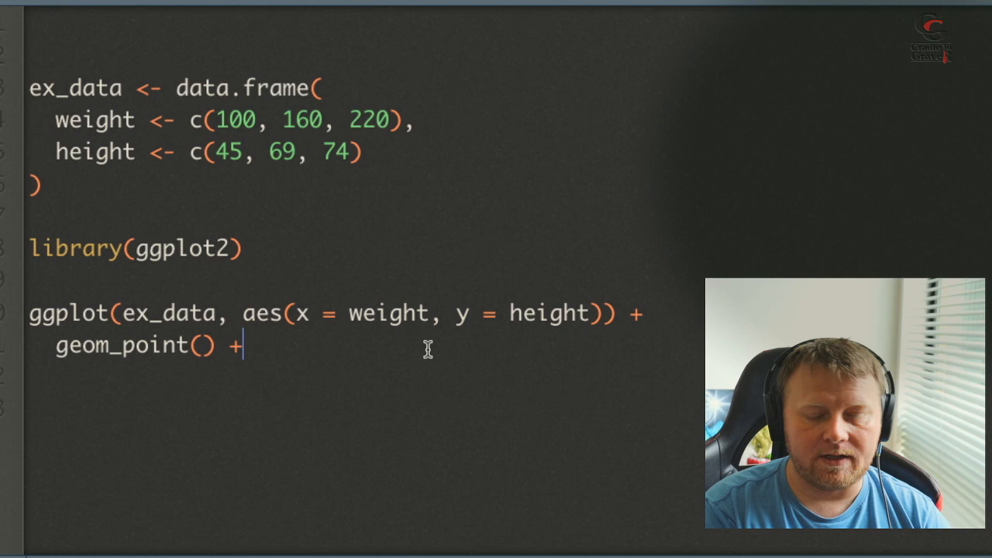
# Add geom_smooth() after the plus and remove the stray pipe line.
pyautogui.write('e')
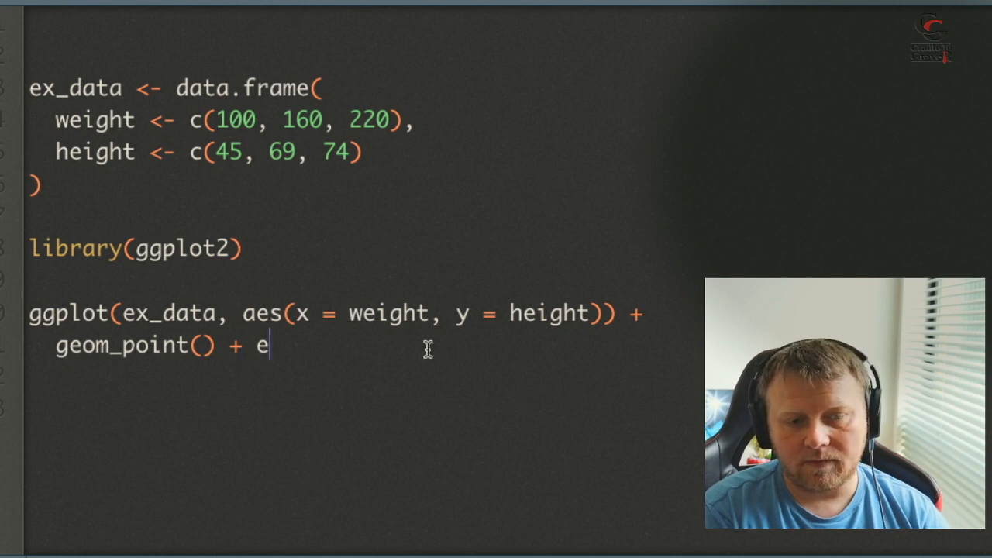
pyautogui.write('eom_smooth')
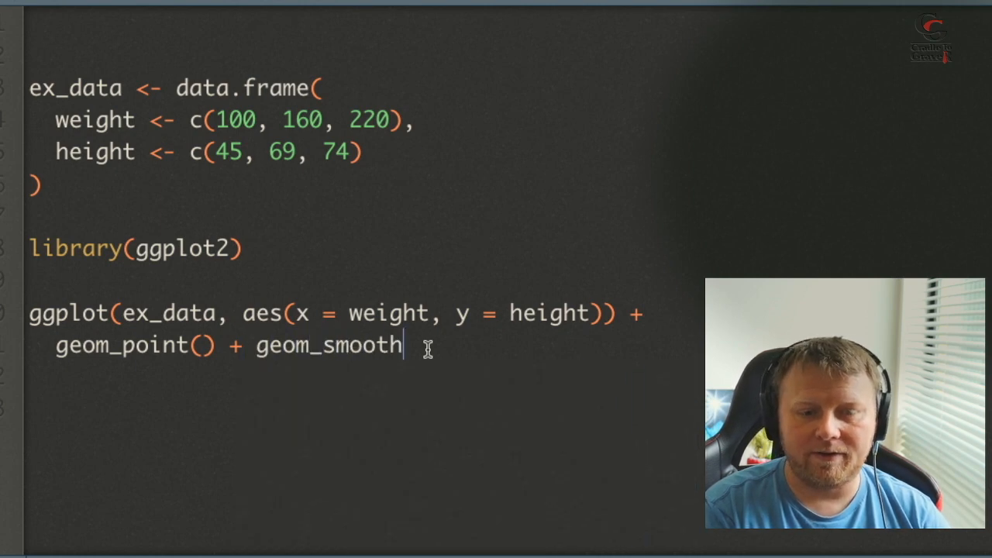
pyautogui.write('(')
pyautogui.click(360, 377)
pyautogui.write('%>%')
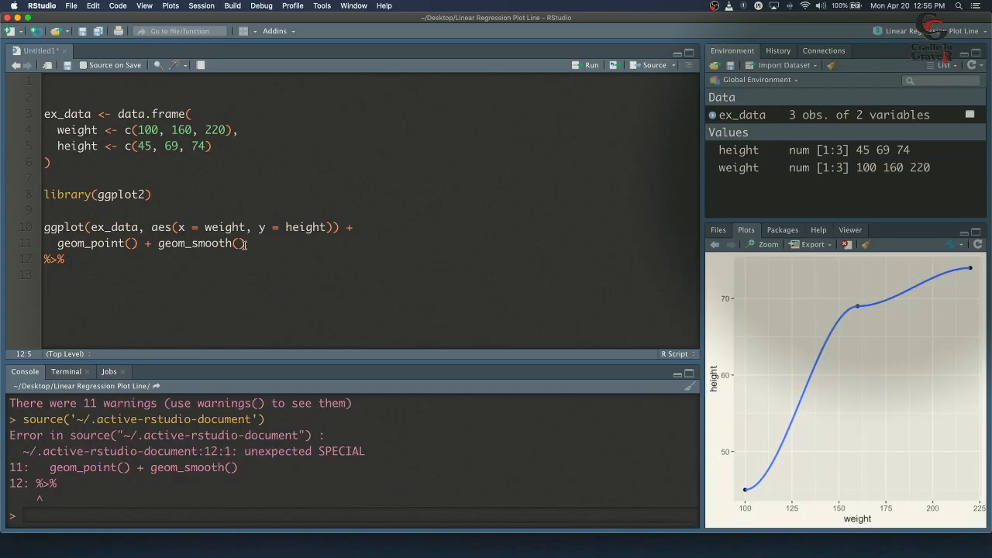
pyautogui.press('Backspace')
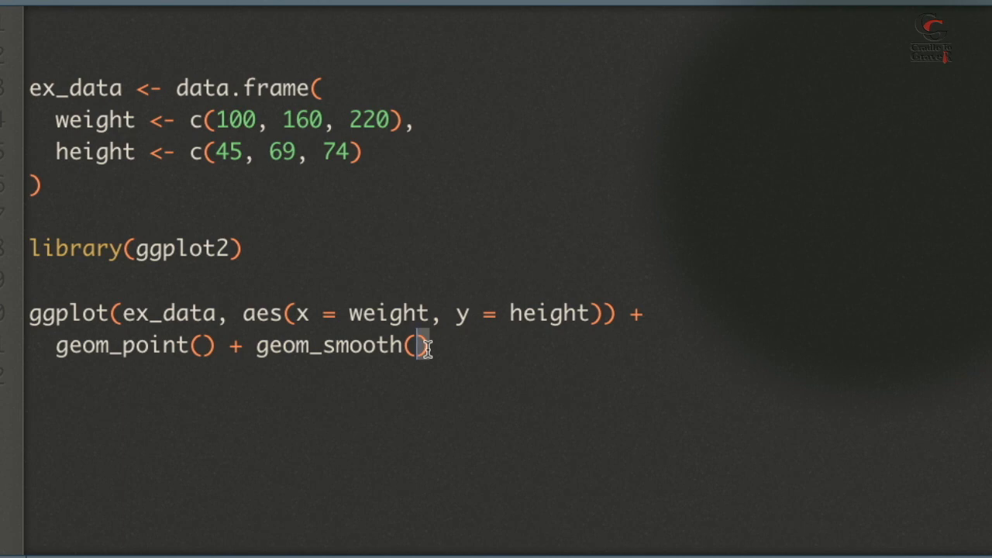
# Set geom_smooth's method argument to 'lm' for a straight regression line.
pyautogui.write('method')
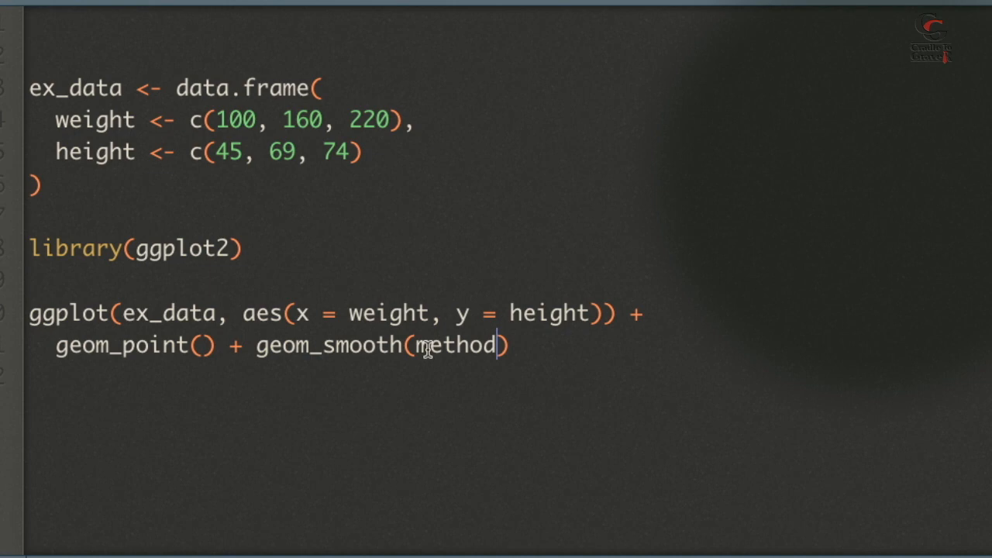
pyautogui.write("= 'l'")
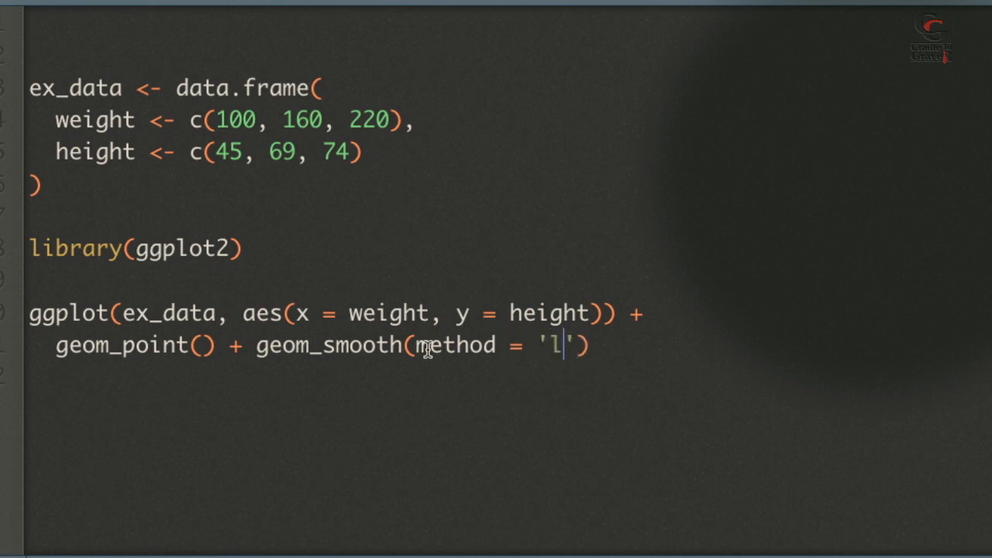
pyautogui.write('m')
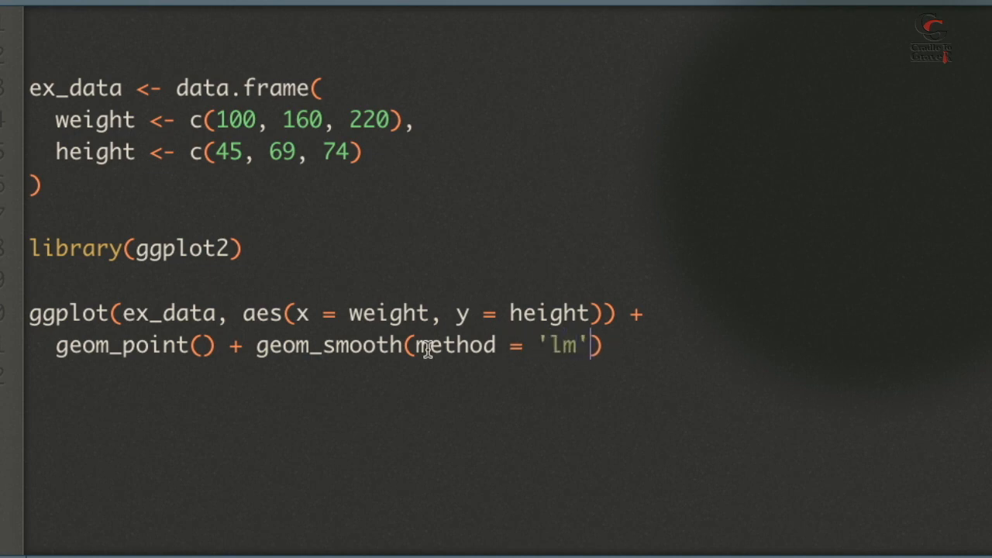